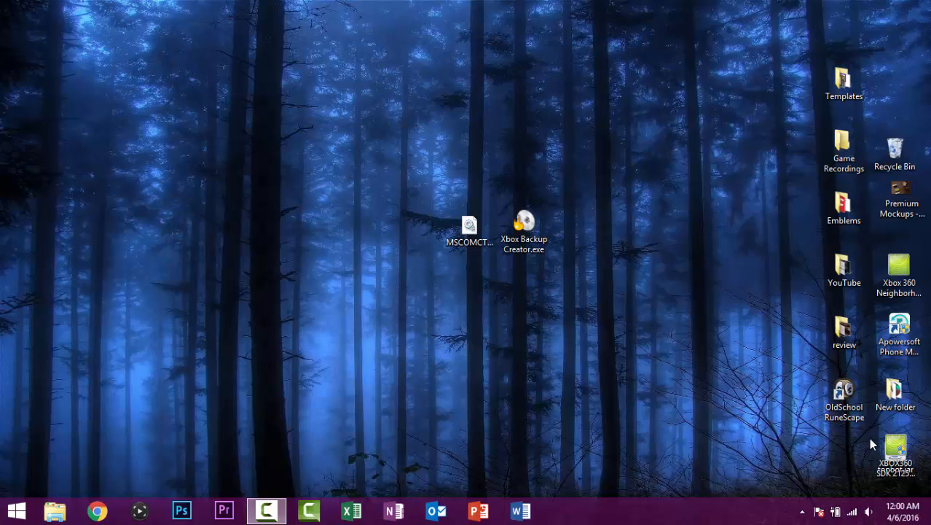
pyautogui.moveTo(789, 411)
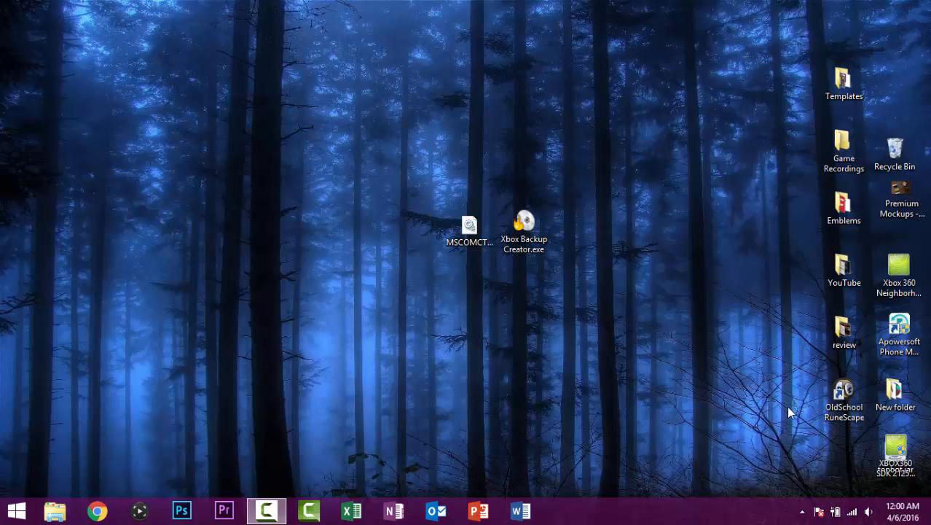
pyautogui.moveTo(539, 174)
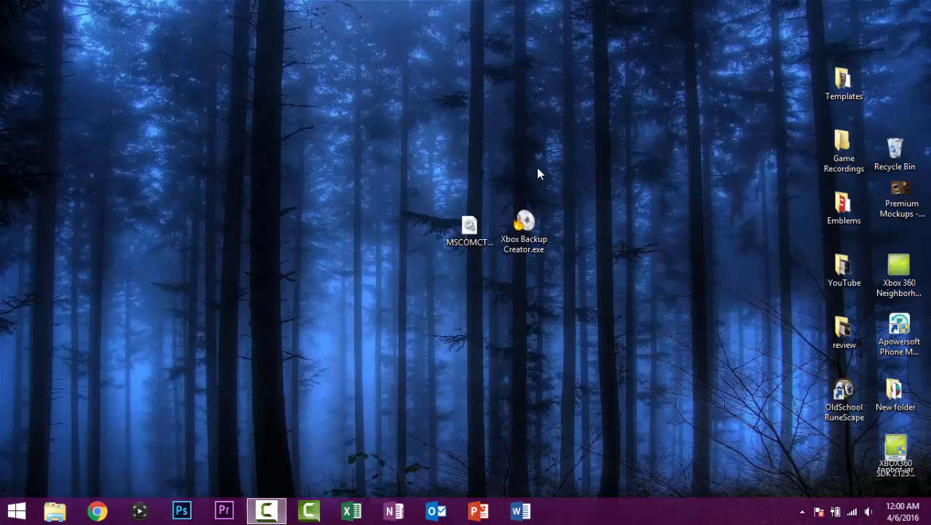
pyautogui.moveTo(575, 241)
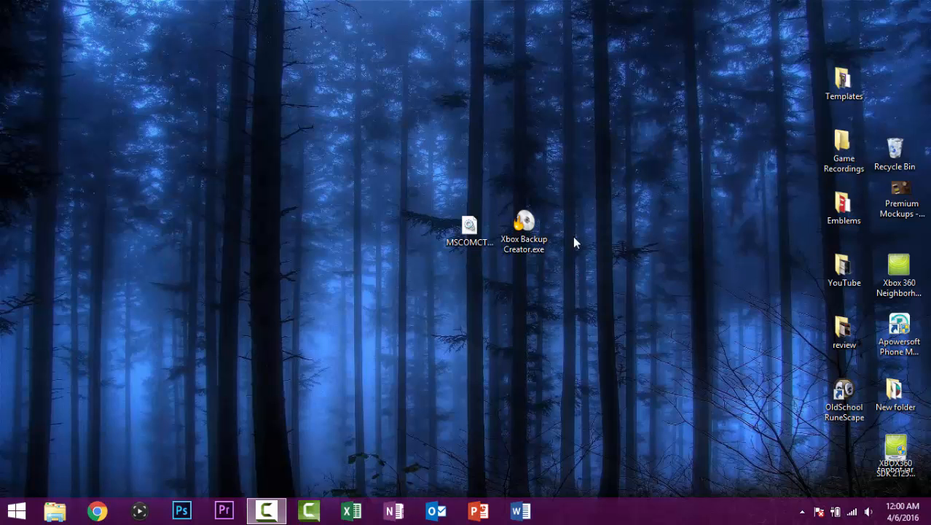
# Step: Launch Xbox Backup Creator, dismiss runtime error 339, and select MSCOMCTL.OCX on the desktop
pyautogui.doubleClick(523, 226)
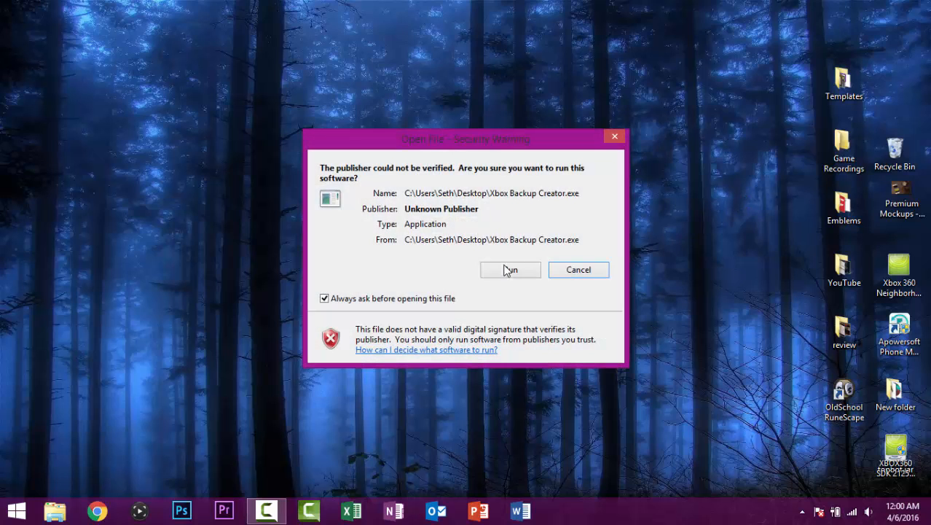
pyautogui.click(510, 270)
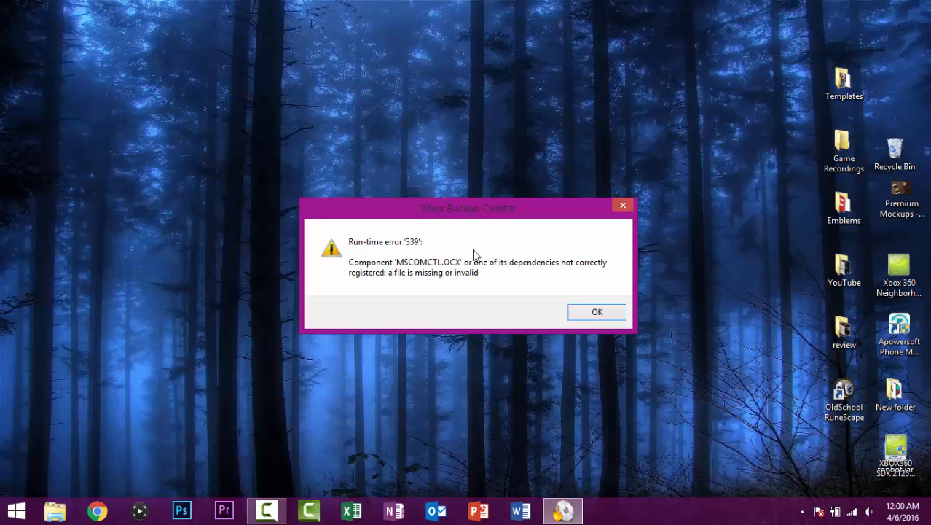
pyautogui.moveTo(595, 284)
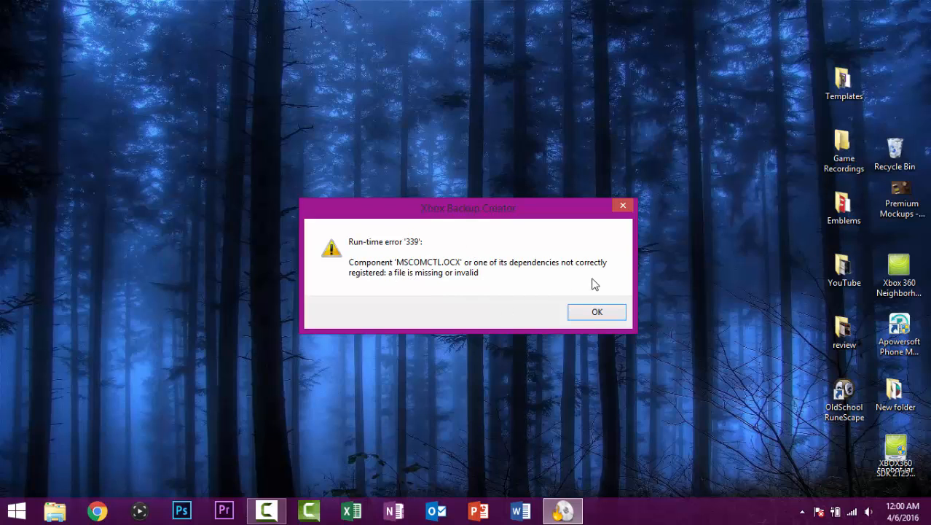
pyautogui.click(597, 312)
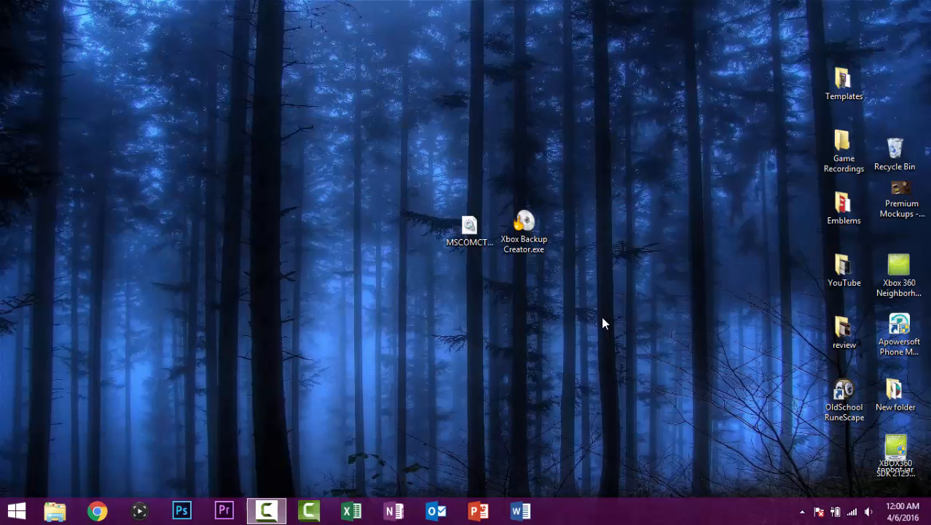
pyautogui.click(469, 233)
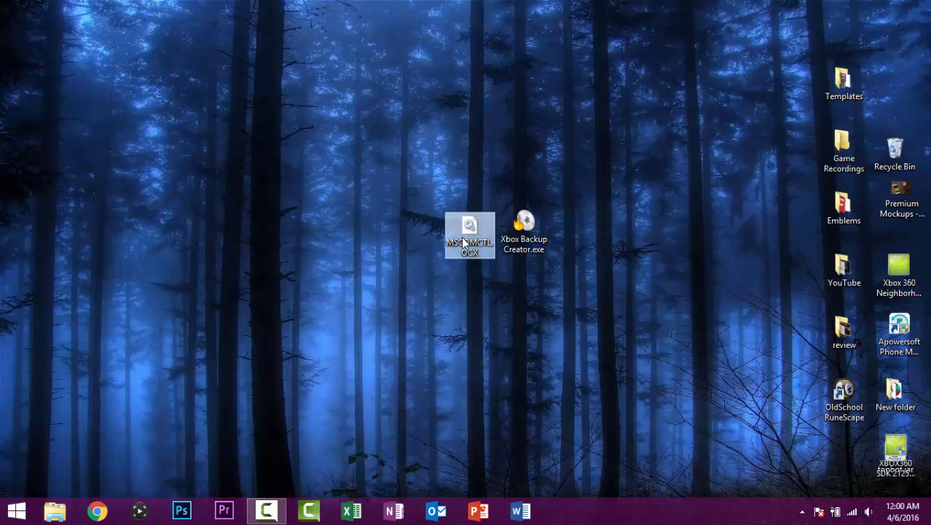
pyautogui.moveTo(512, 283)
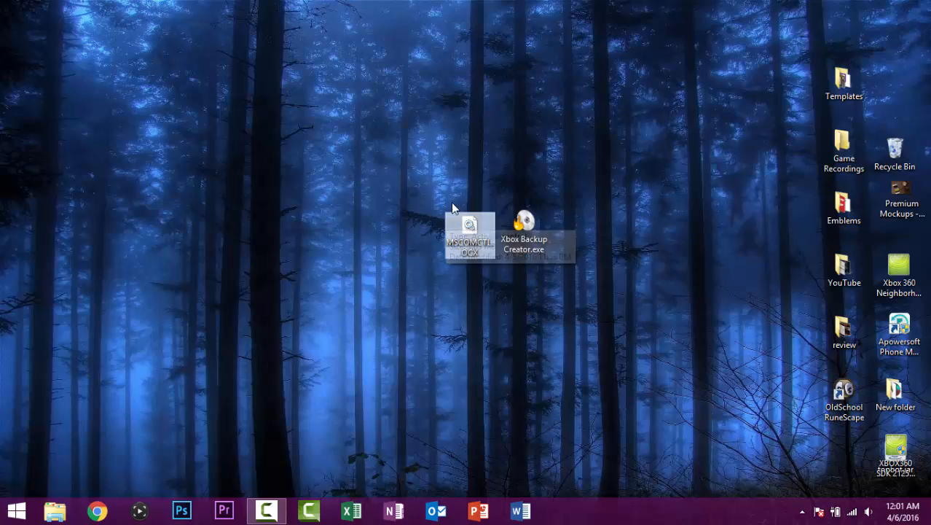
pyautogui.moveTo(485, 228)
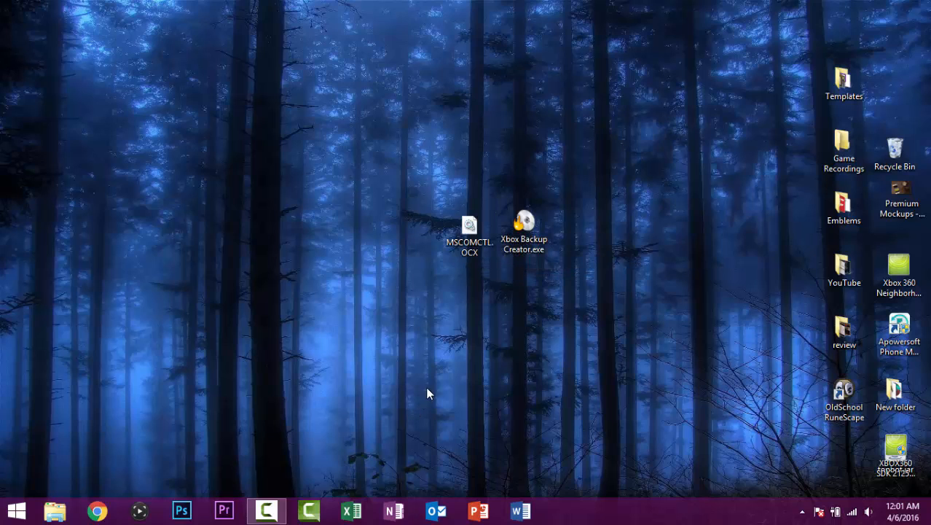
pyautogui.moveTo(470, 230)
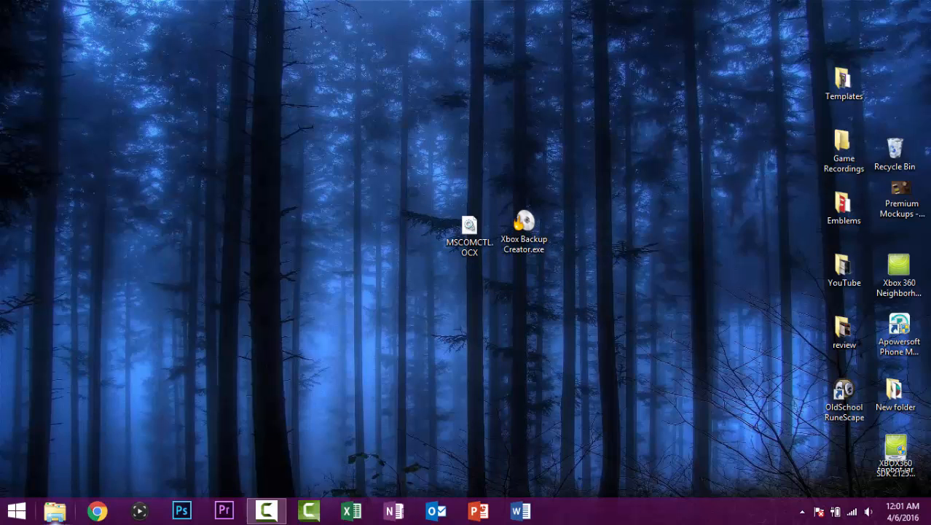
# Step: Move MSCOMCTL.OCX into C:\Windows\SysWOW64, approving the administrator permission prompt
pyautogui.click(54, 510)
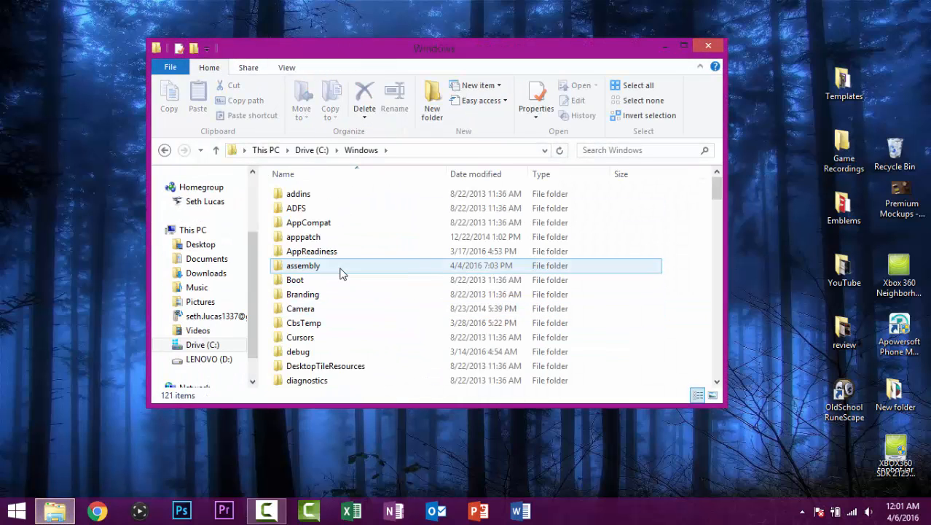
pyautogui.scroll(-3)
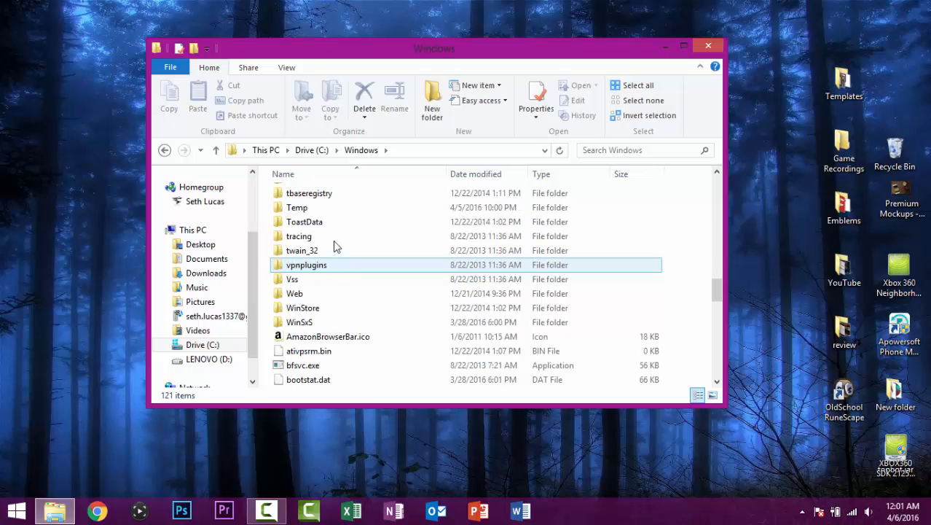
pyautogui.doubleClick(306, 265)
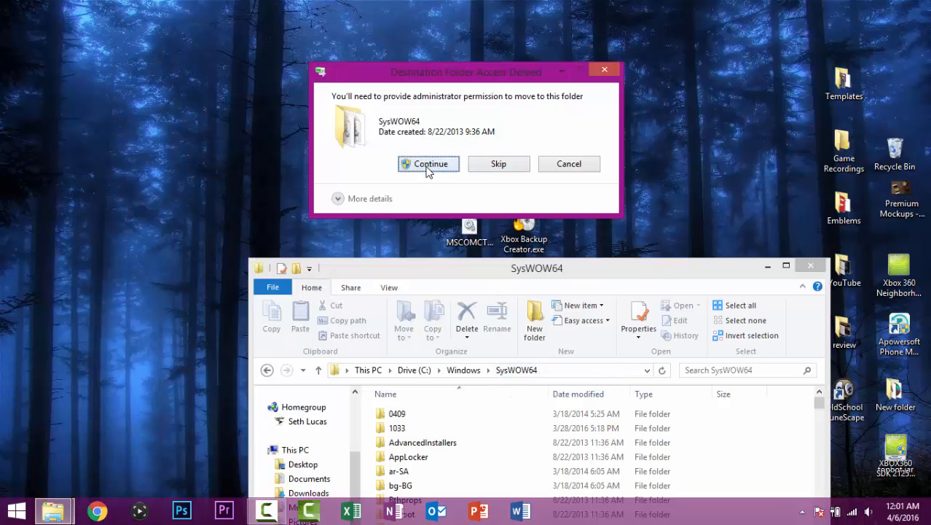
pyautogui.click(428, 163)
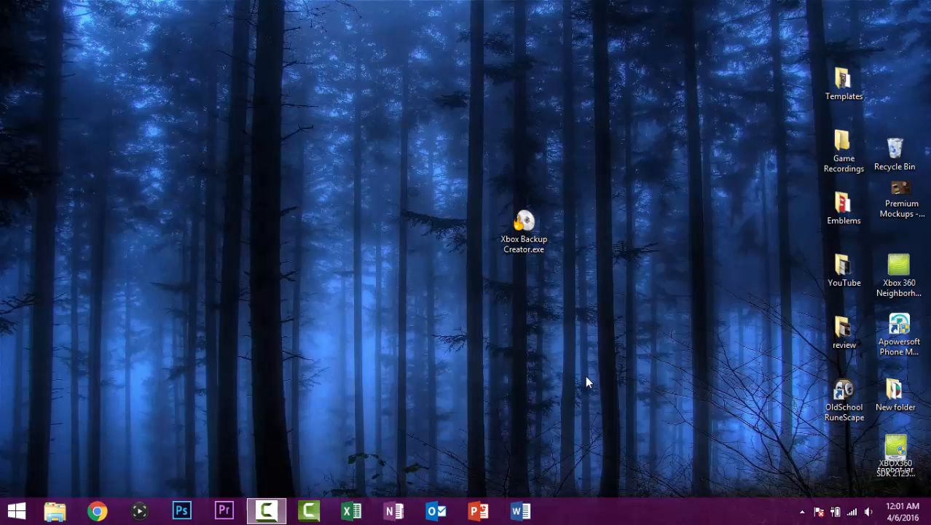
pyautogui.moveTo(175, 488)
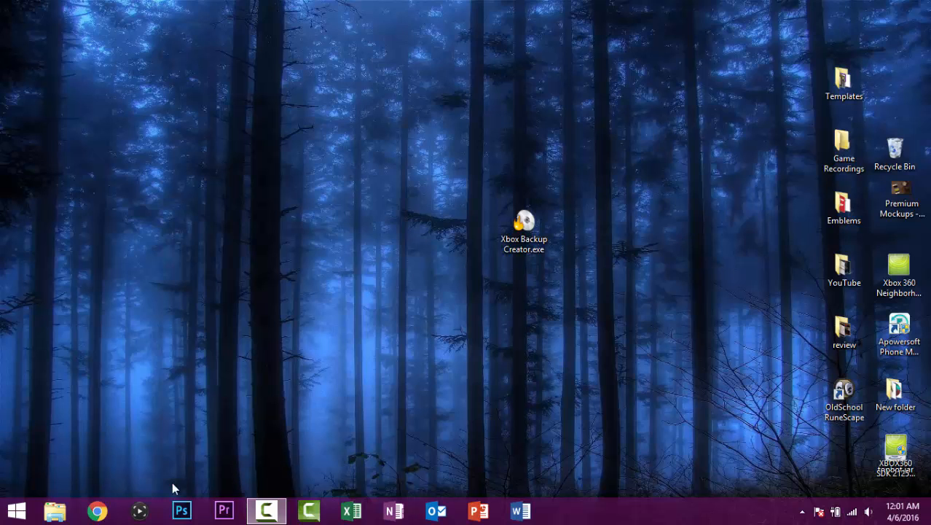
# Step: Search the Start screen for CMD to list Command Prompt
pyautogui.click(54, 510)
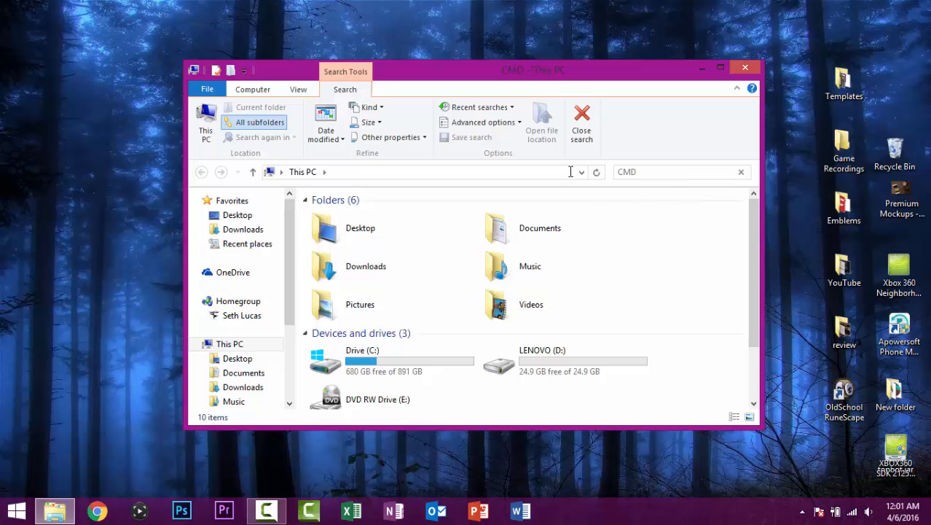
pyautogui.rightClick(473, 218)
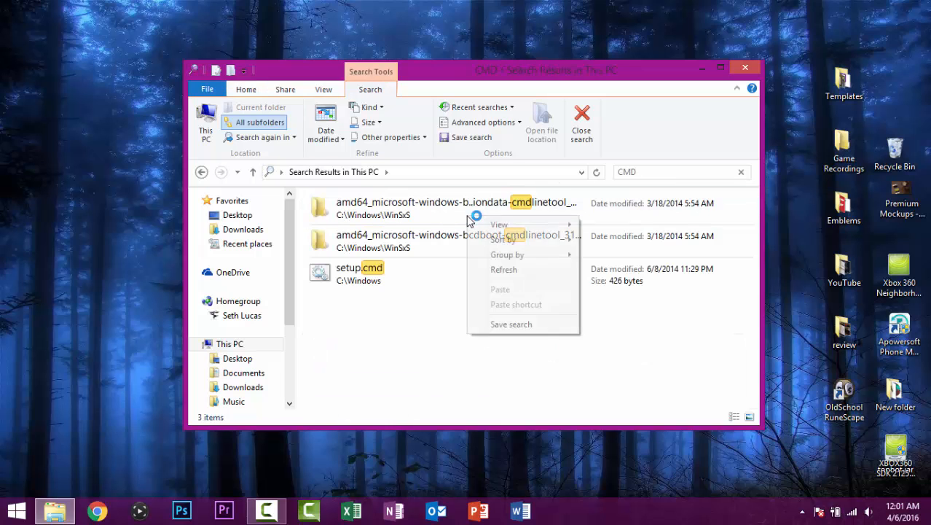
pyautogui.click(503, 270)
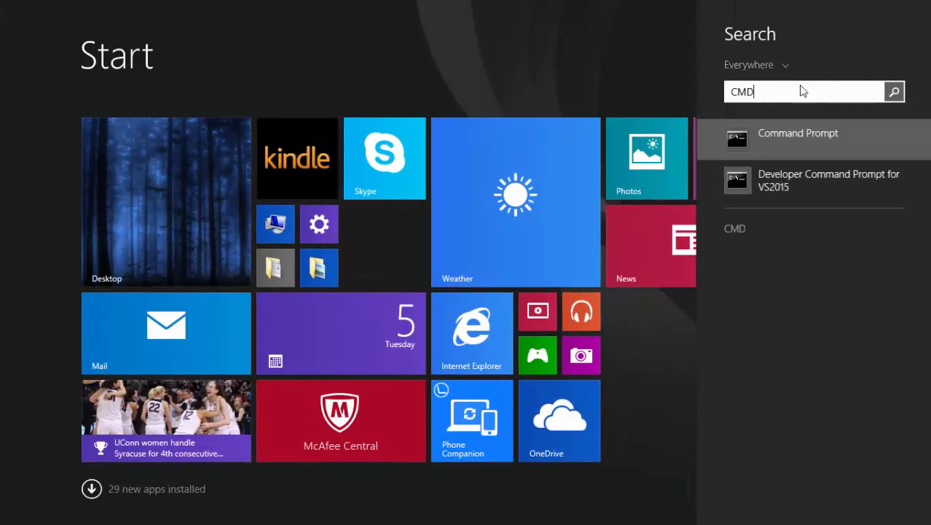
# Step: Run Command Prompt as administrator from the search result
pyautogui.rightClick(798, 132)
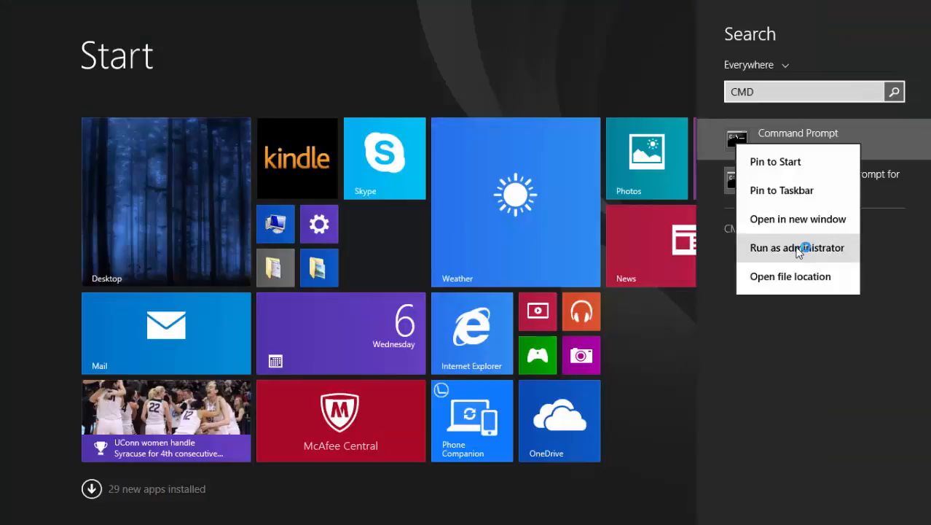
pyautogui.click(797, 247)
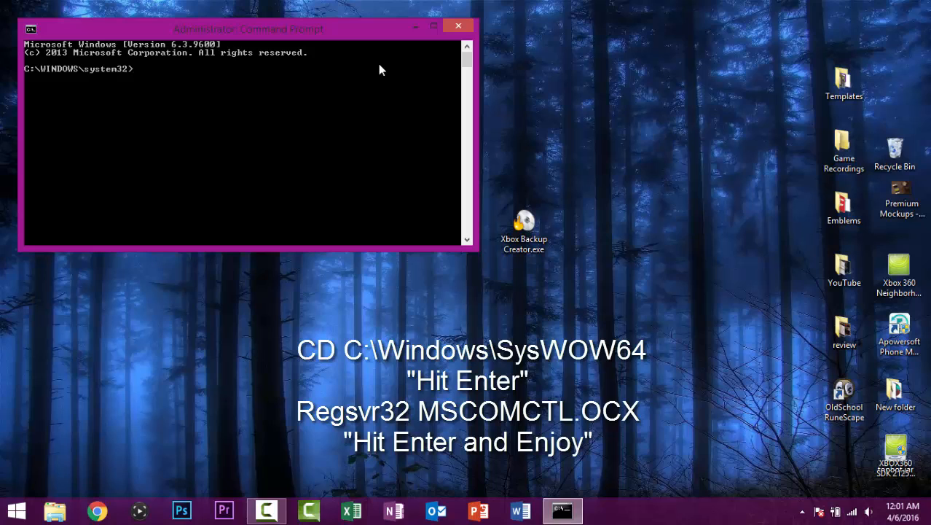
# Step: Change the working folder with CD C:\WINDOWS\SYSWOW64
pyautogui.write('CD C')
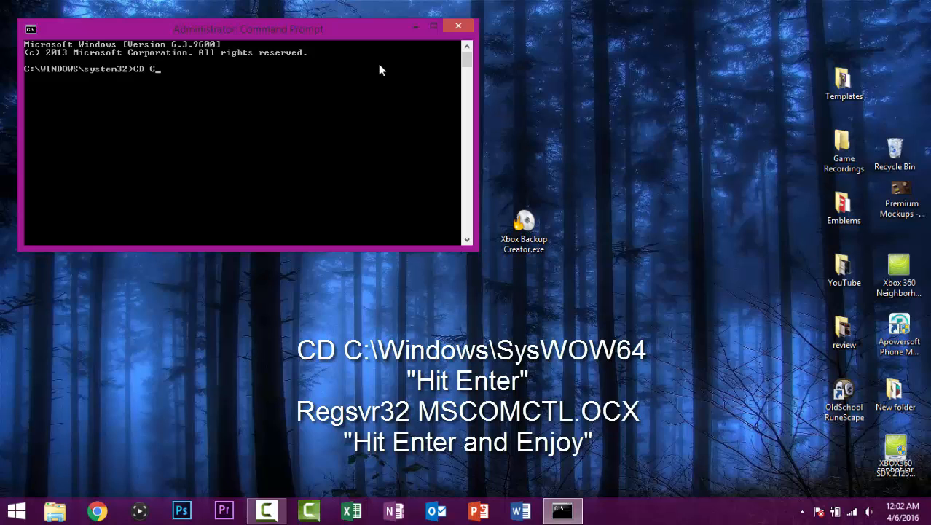
pyautogui.write(':\\')
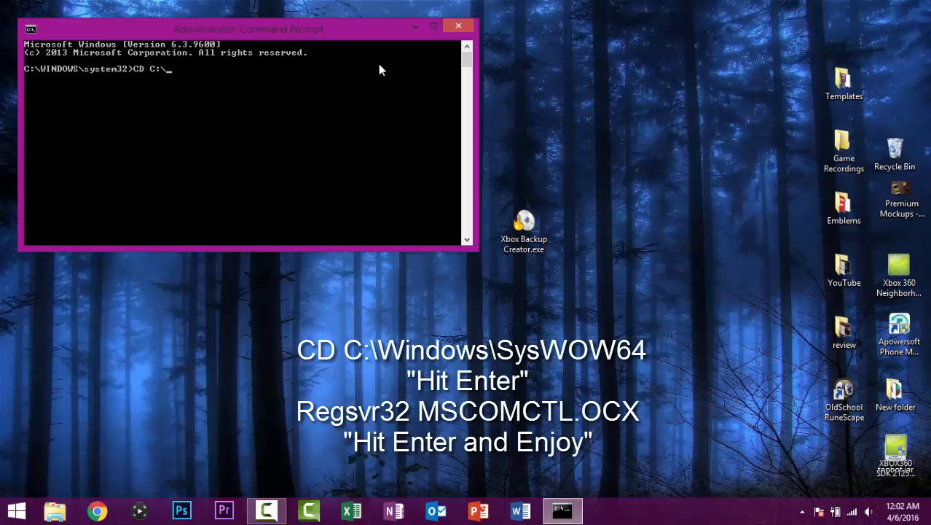
pyautogui.write('WINDOW')
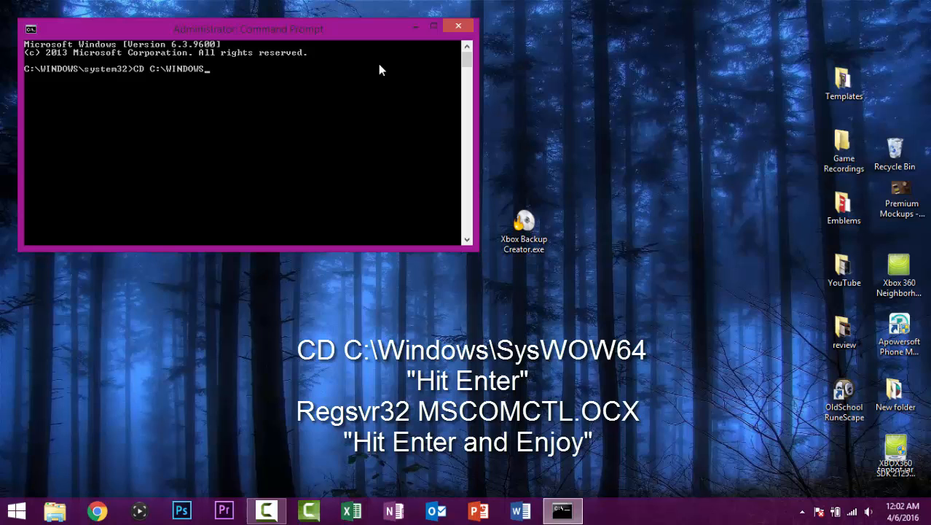
pyautogui.write('SYSWOW')
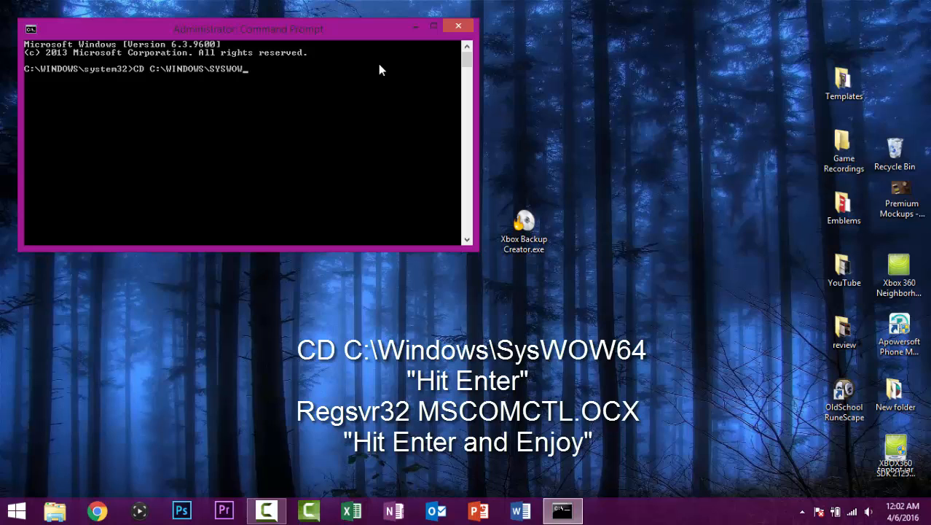
pyautogui.press('Return')
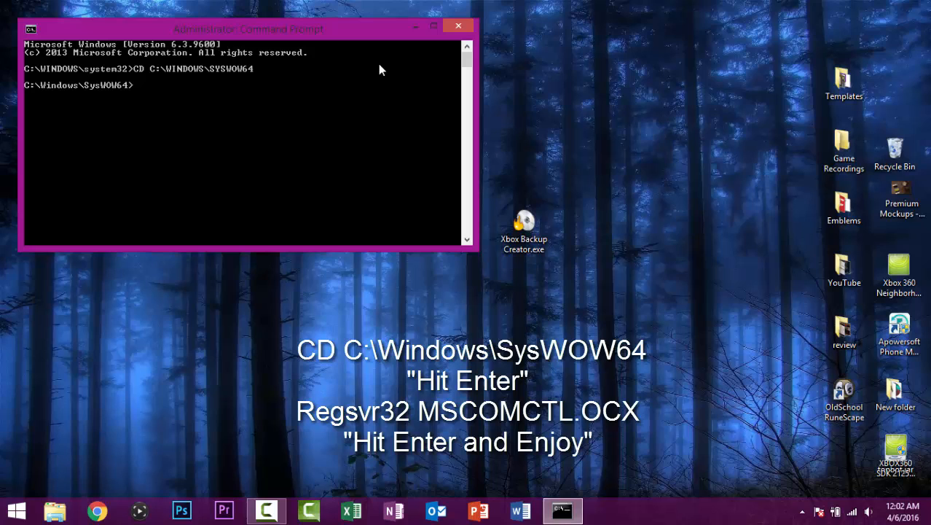
# Step: Run Regsvr32 MSCOMCTL.OCX and dismiss the successful registration message
pyautogui.write('Regsvr')
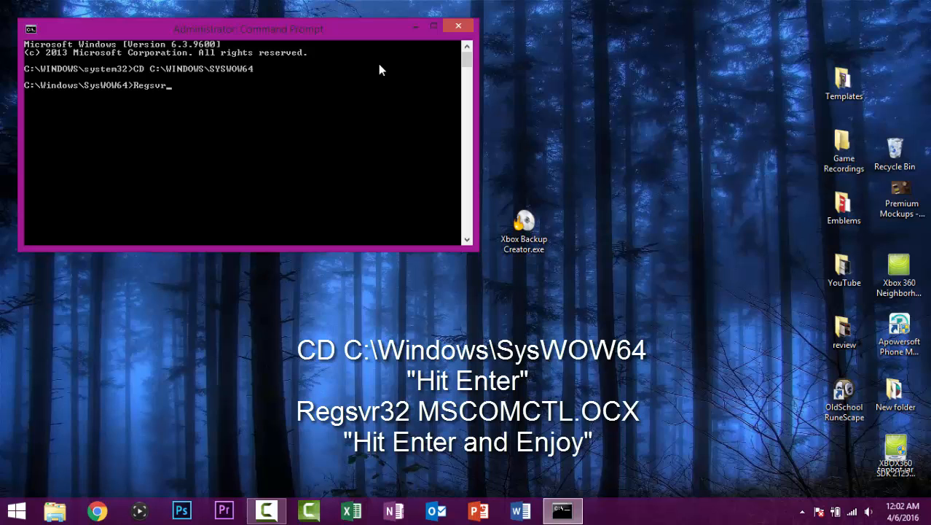
pyautogui.write('32')
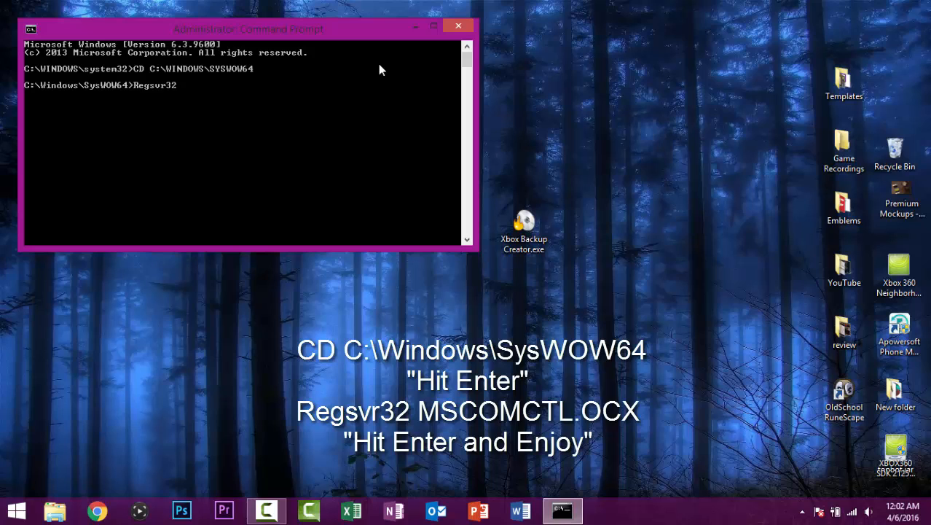
pyautogui.write('MSCOMC')
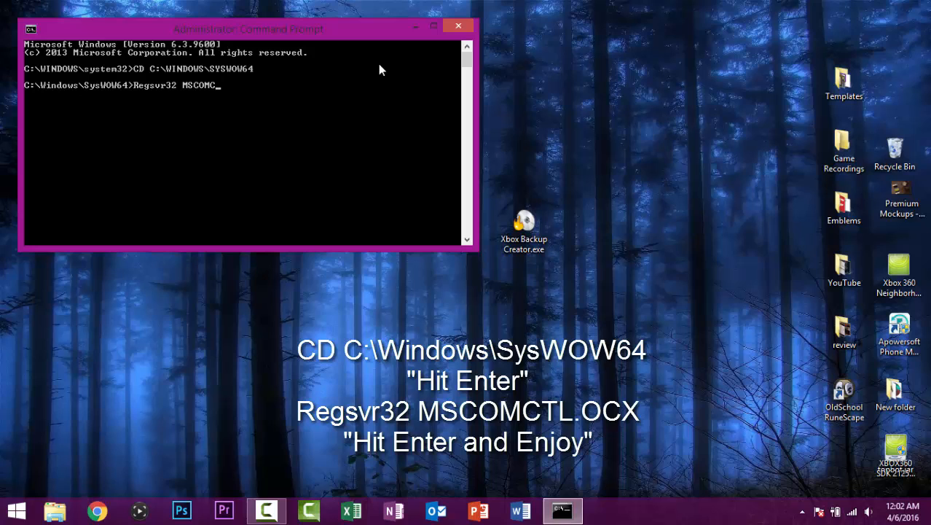
pyautogui.write('TL.OCX')
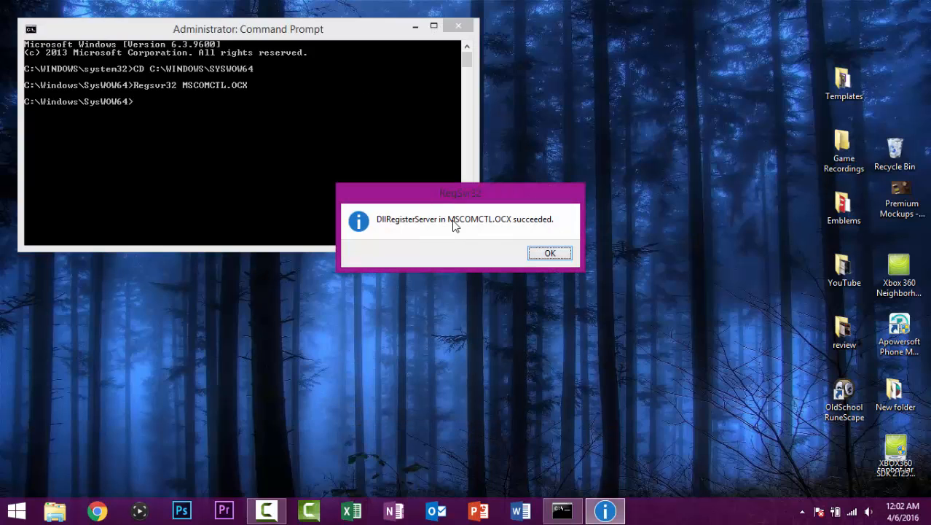
pyautogui.moveTo(510, 235)
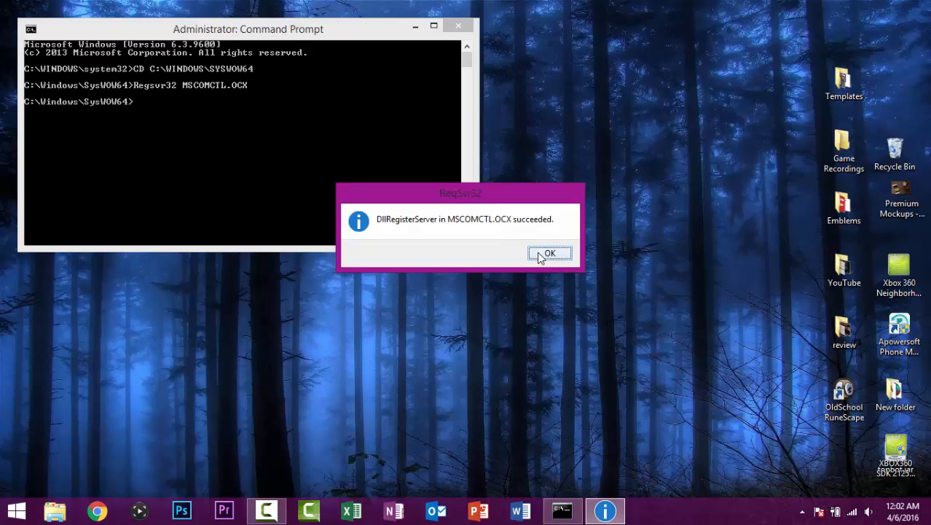
pyautogui.click(549, 252)
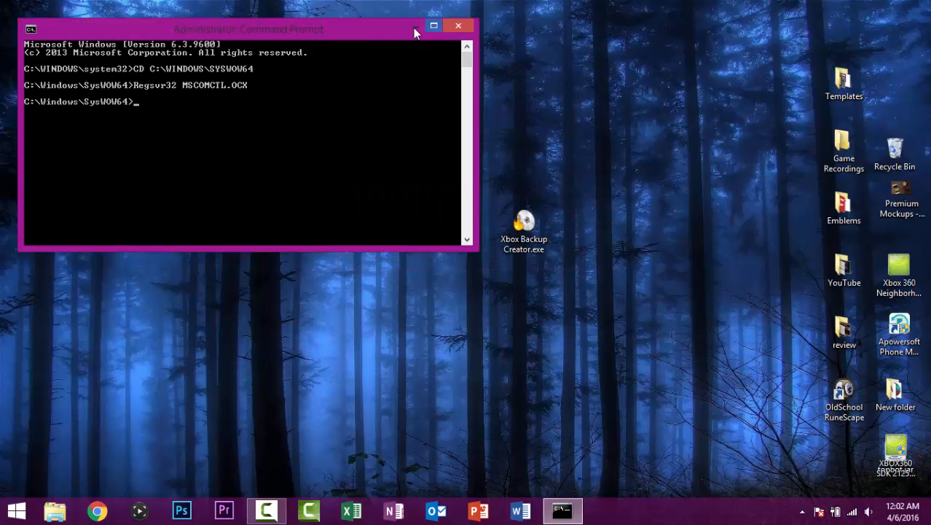
# Step: Minimize Command Prompt, then launch Xbox Backup Creator error-free and close it
pyautogui.click(434, 26)
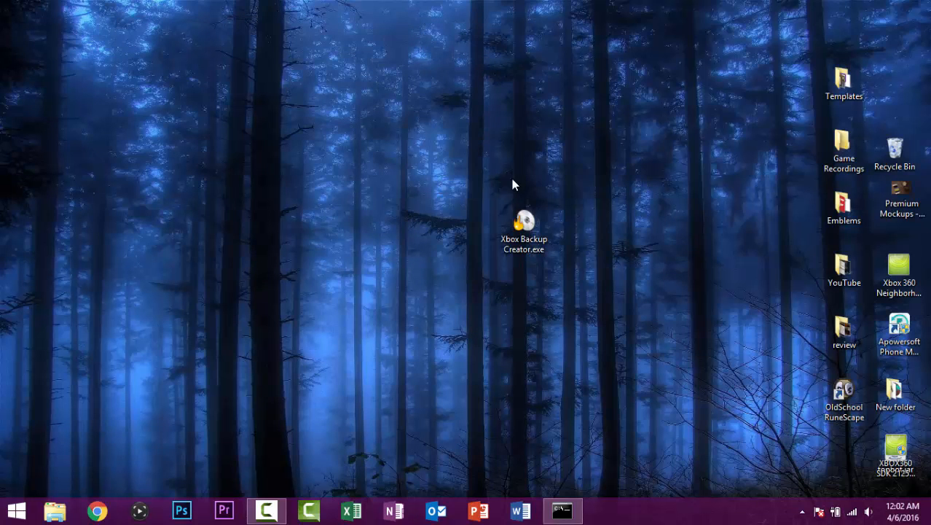
pyautogui.doubleClick(524, 224)
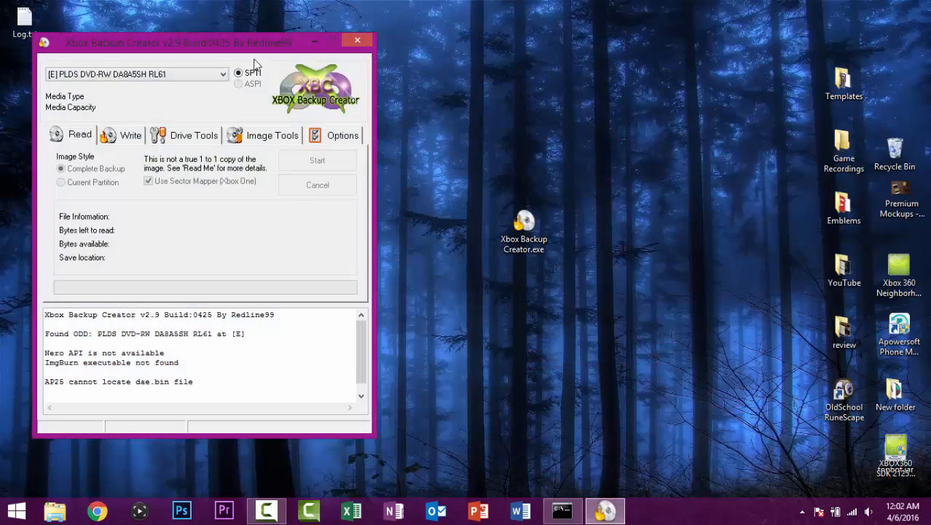
pyautogui.moveTo(178, 42); pyautogui.dragTo(406, 54)
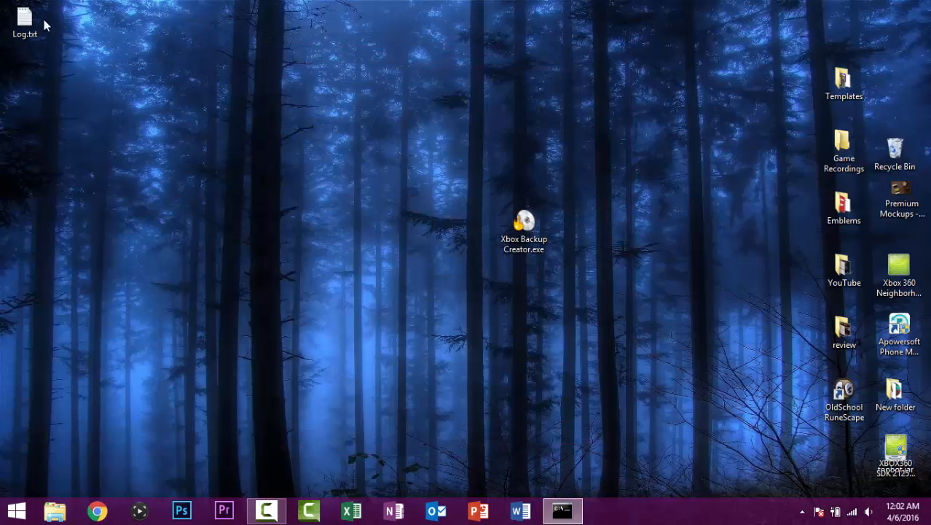
pyautogui.moveTo(25, 22); pyautogui.dragTo(895, 455)
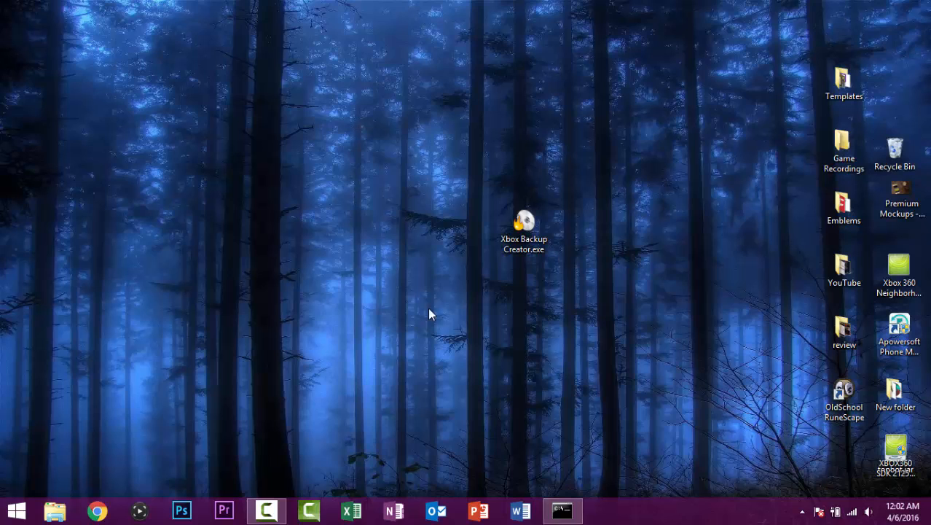
pyautogui.moveTo(557, 283)
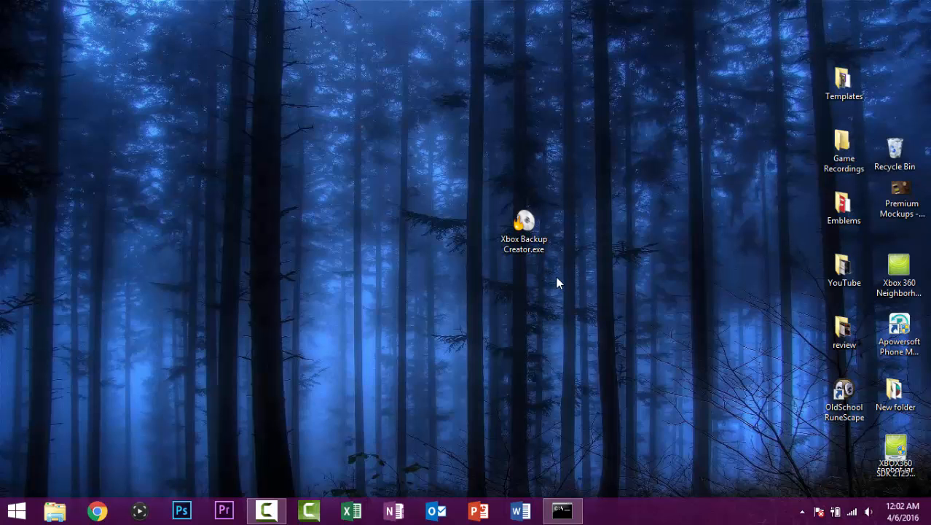